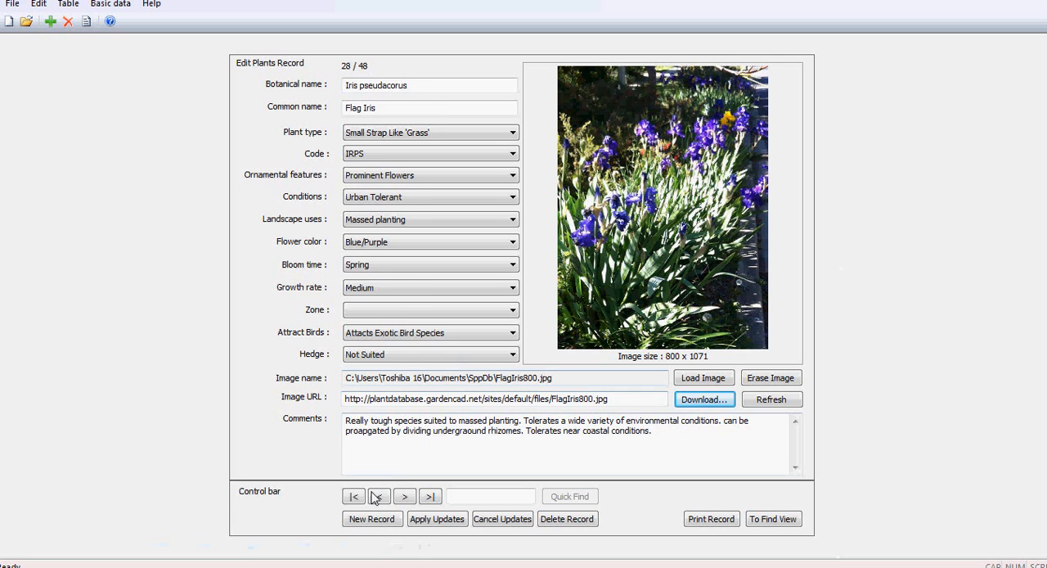
Jump to the first plant record, Acacia pycnantha (Golden Wattle), record 1 of 48.
click(353, 496)
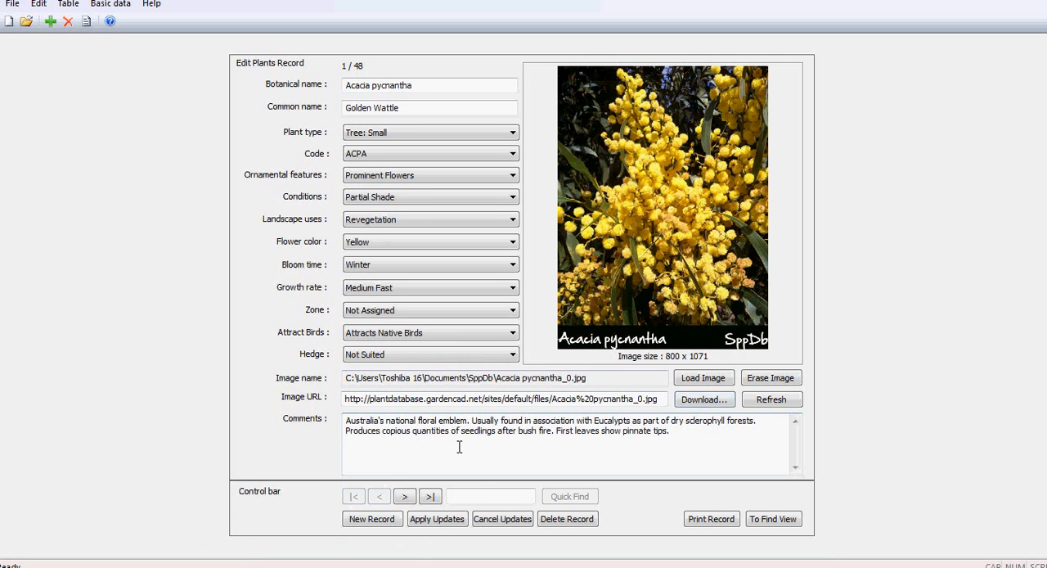
mouse_move(468, 442)
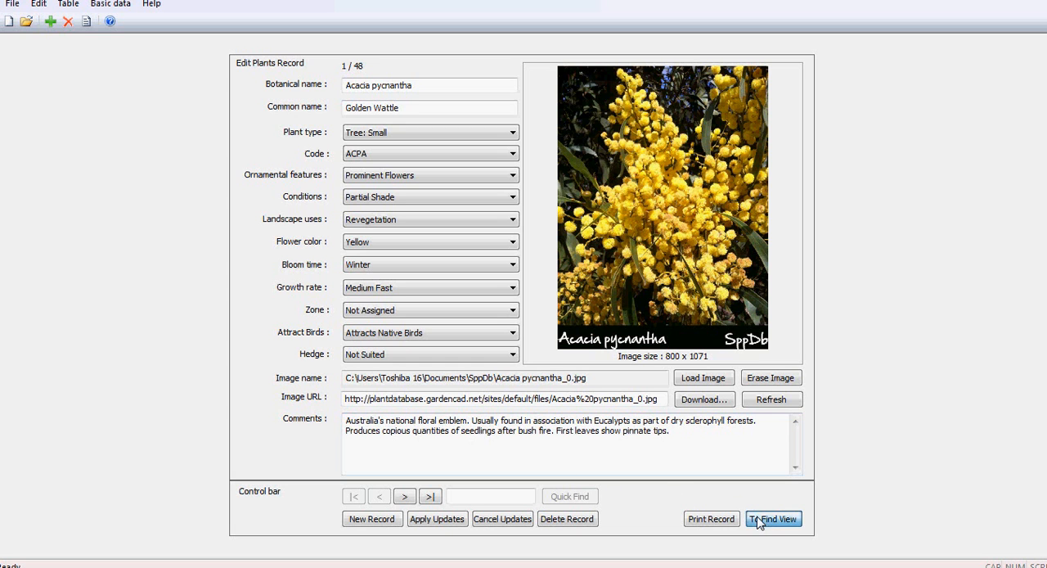
Search the plant records by botanical name 'Rhod' and bring up the Rhododendron spp record.
click(772, 519)
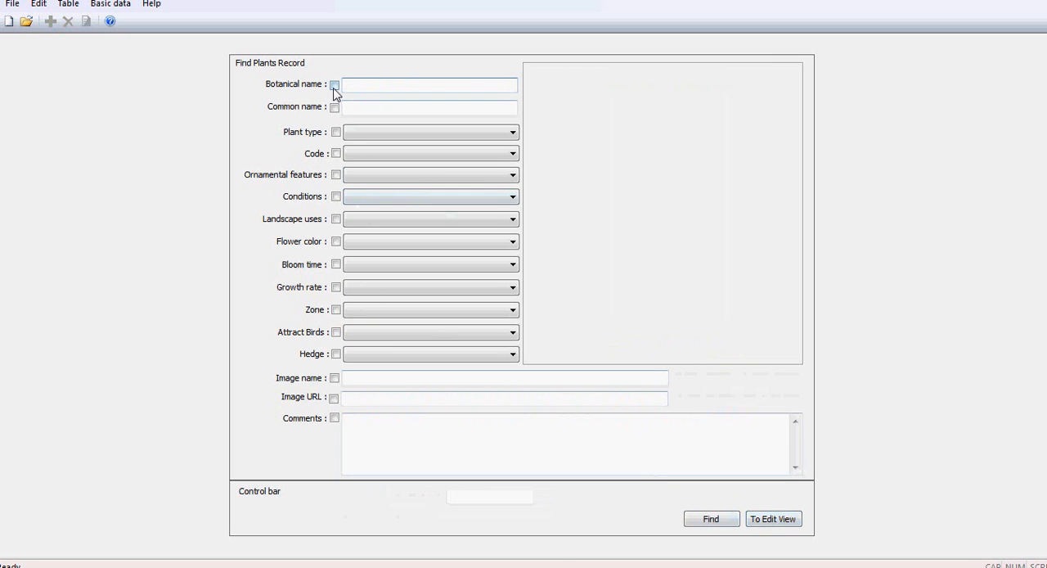
click(334, 85)
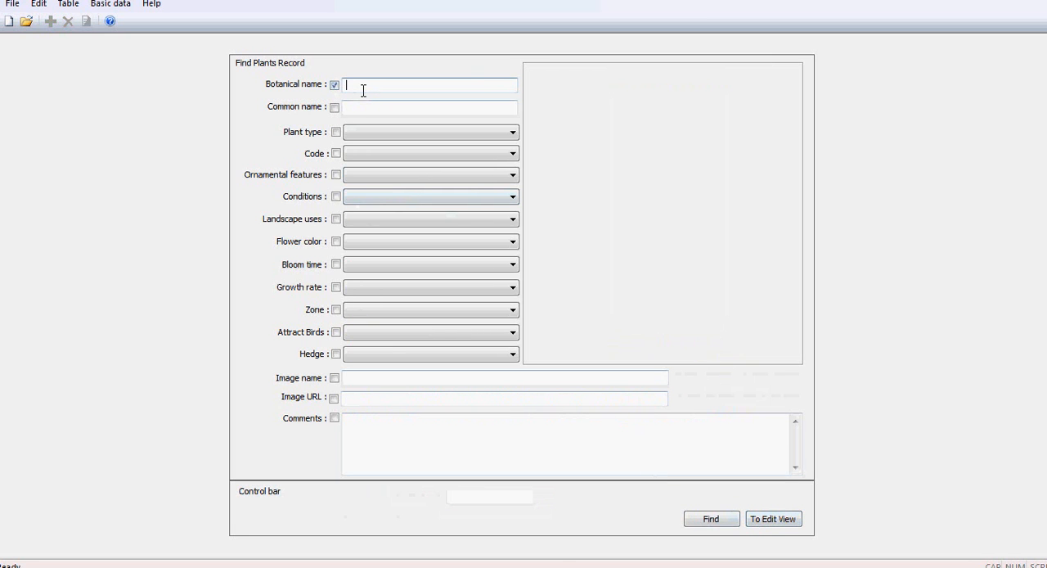
text(Rh)
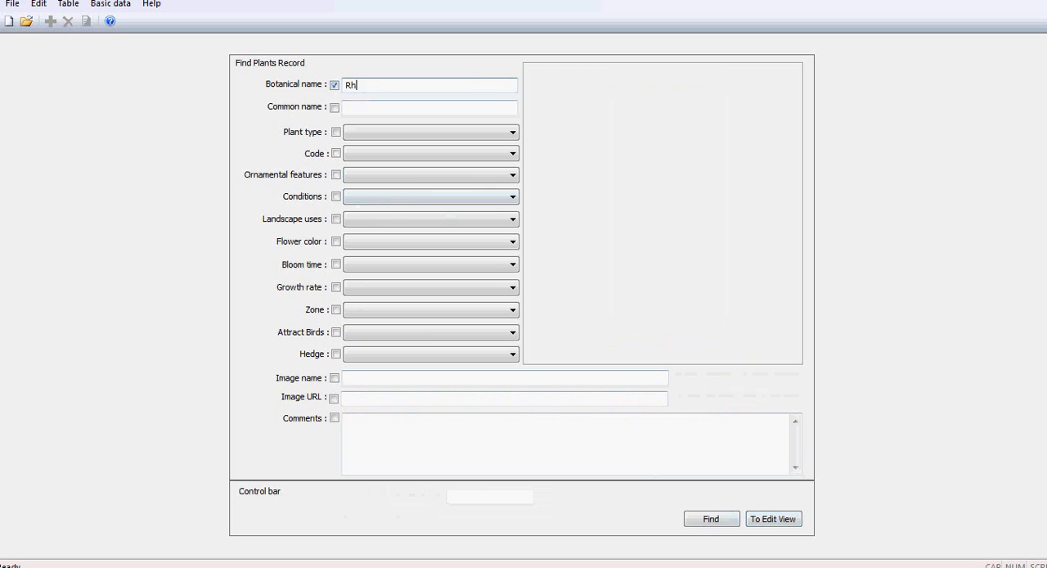
text(od)
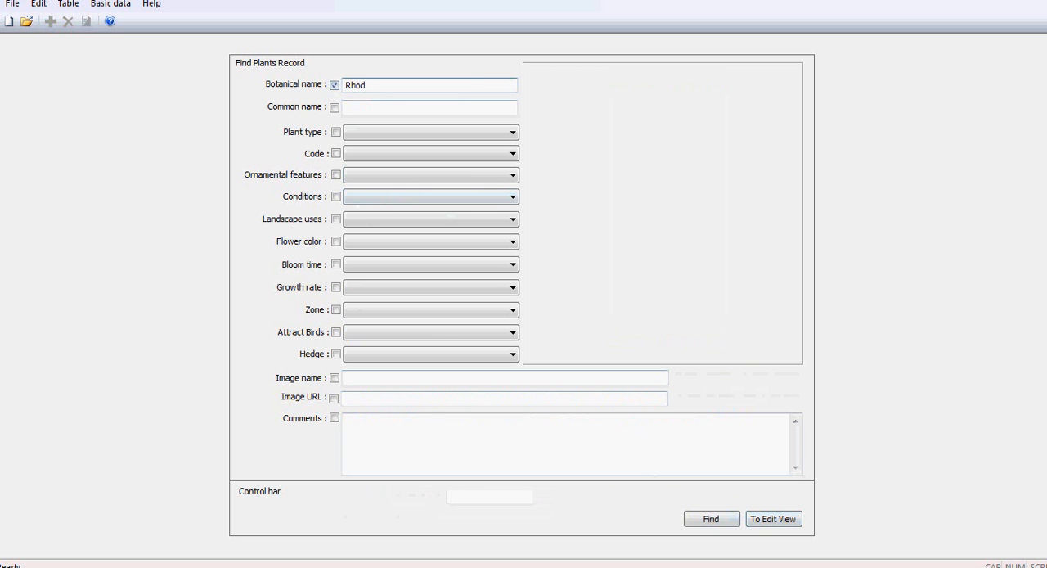
click(710, 517)
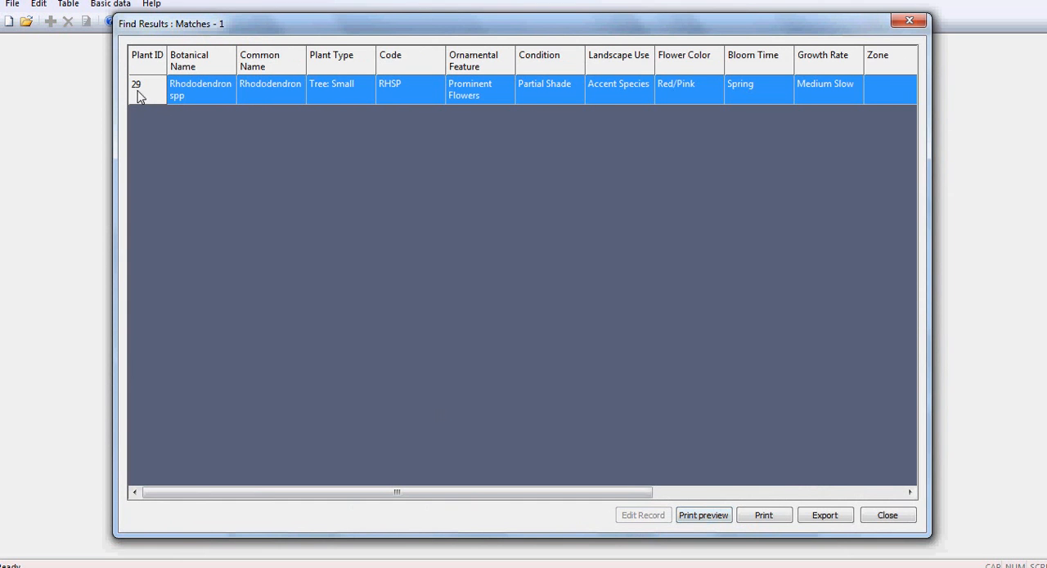
click(643, 514)
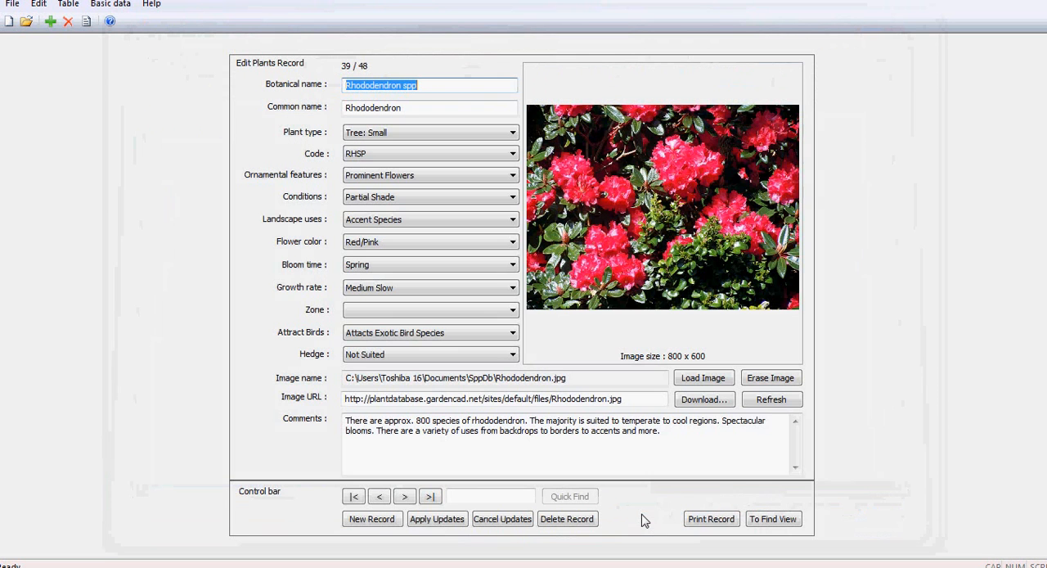
mouse_move(597, 412)
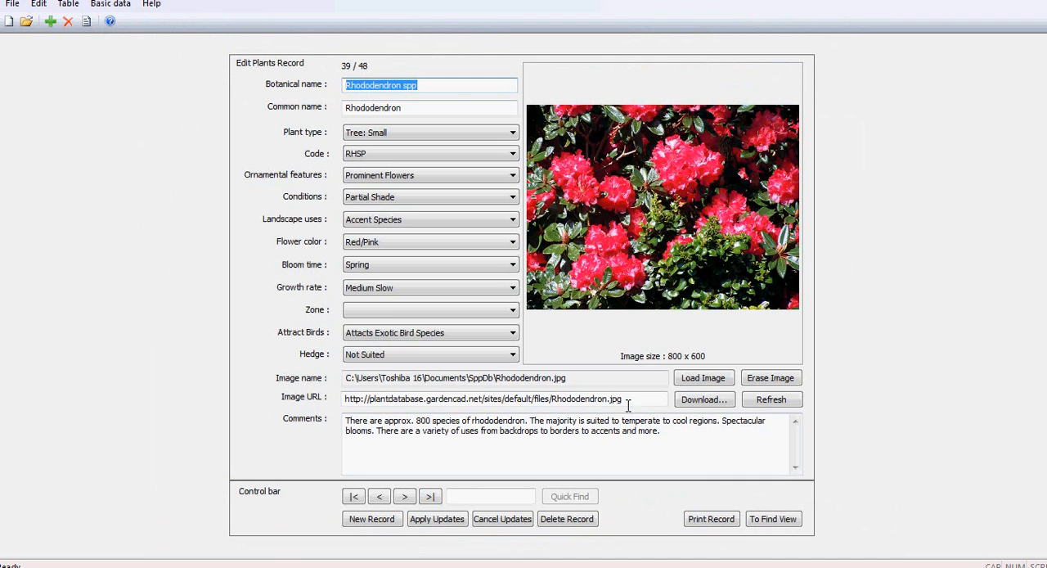
Pick up the Rhododendron record's image file path for use in the drawing.
click(625, 399)
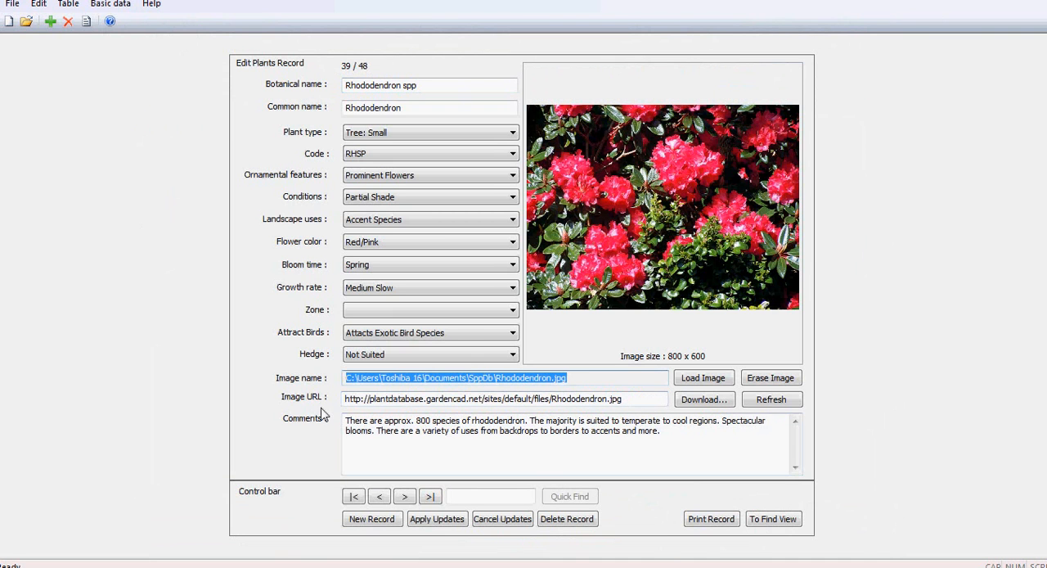
mouse_move(319, 416)
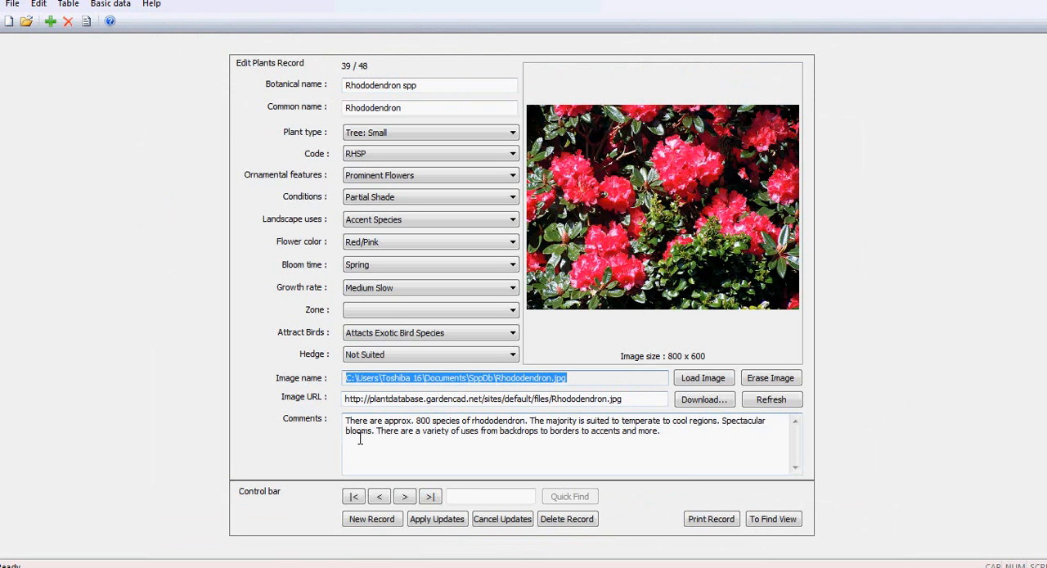
click(314, 556)
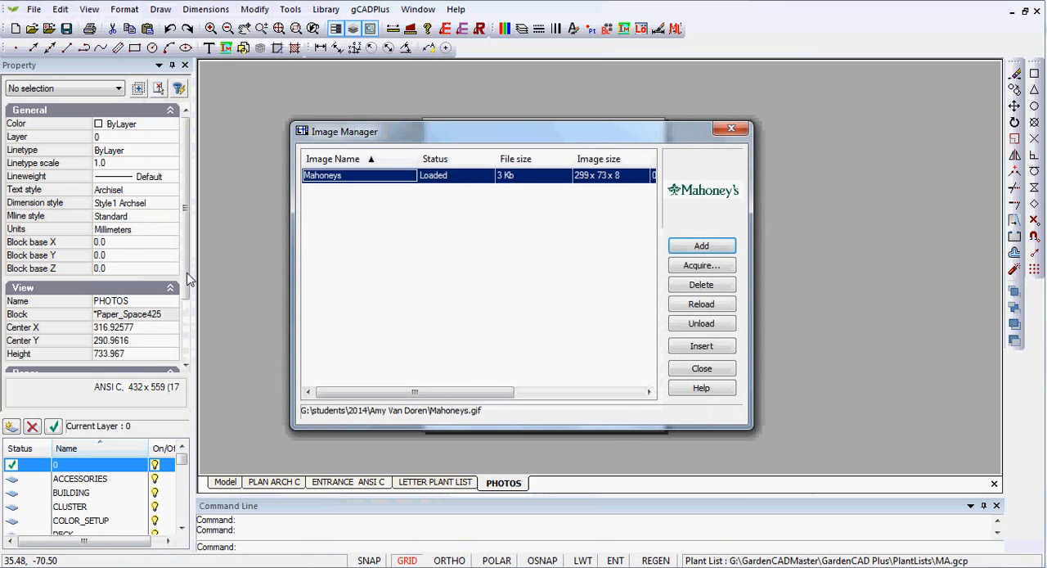
Add C:\Users\Toshiba 16\Documents\SppDb\Rhododendron.jpg via Image Manager and place it on the PHOTOS sheet.
click(700, 245)
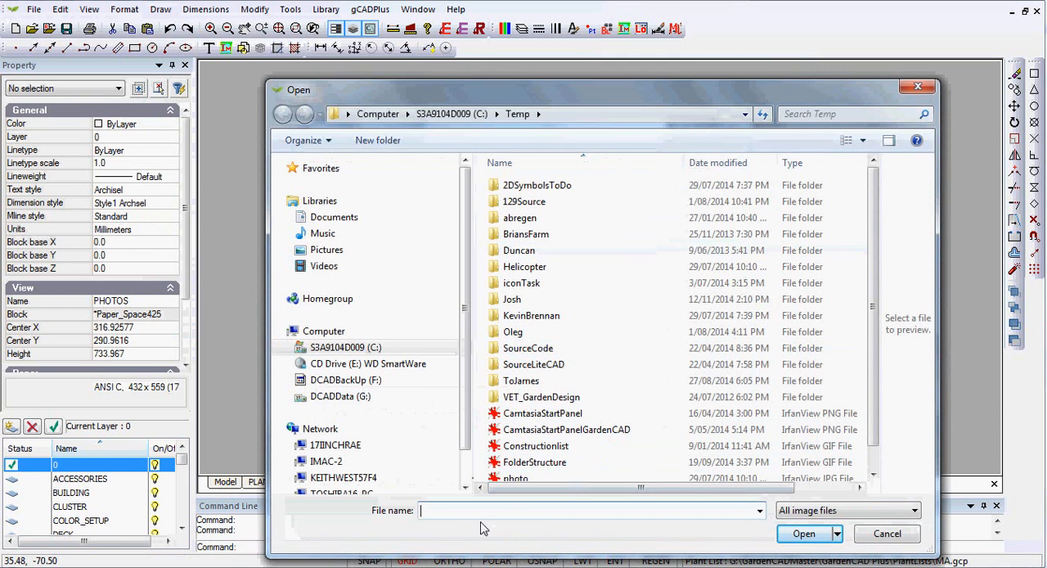
text(C:\Users\Toshiba 16\Documents\SppDb\Rhododendron.jpg)
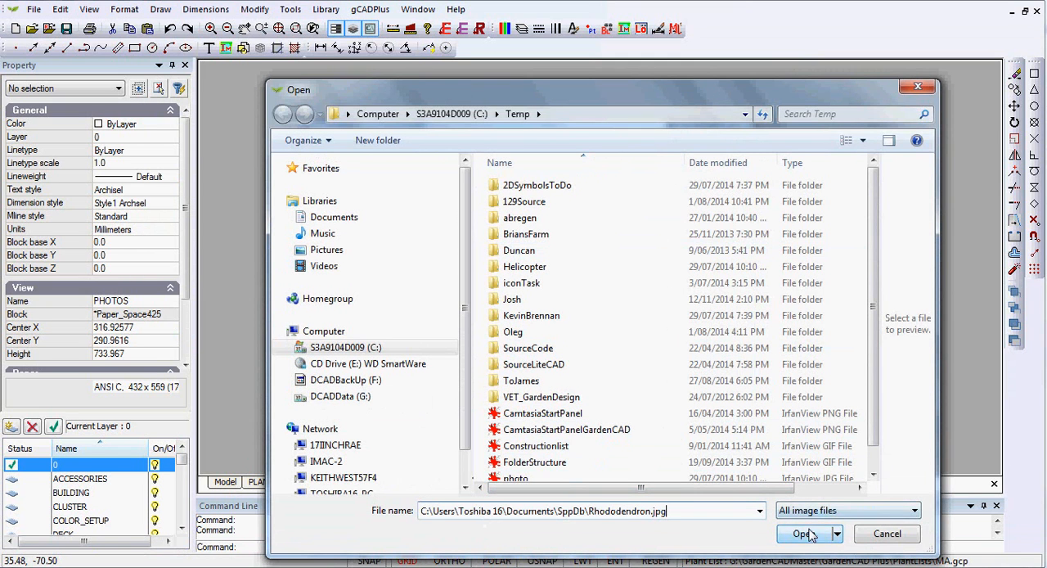
click(803, 533)
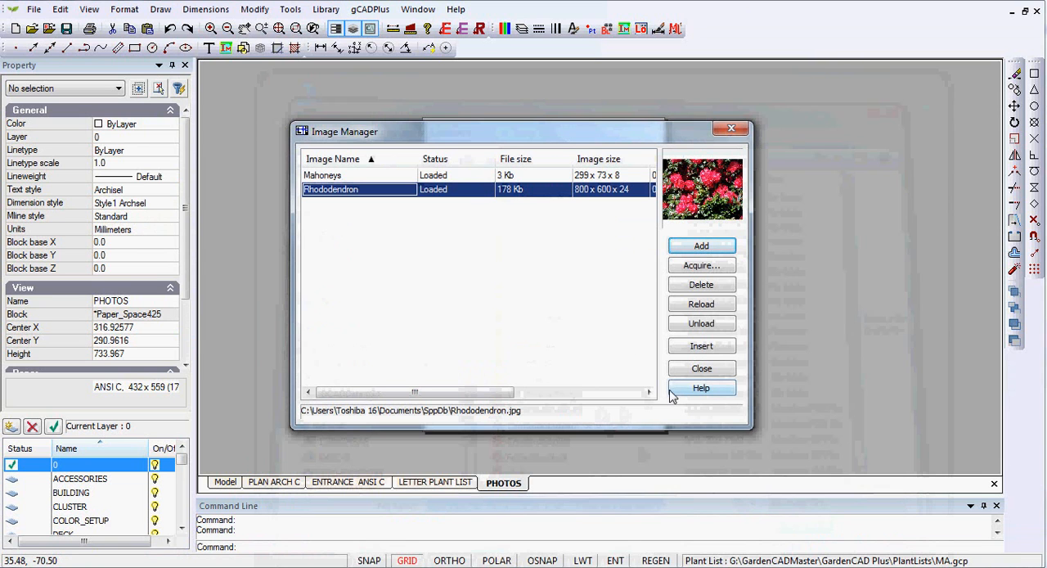
click(700, 345)
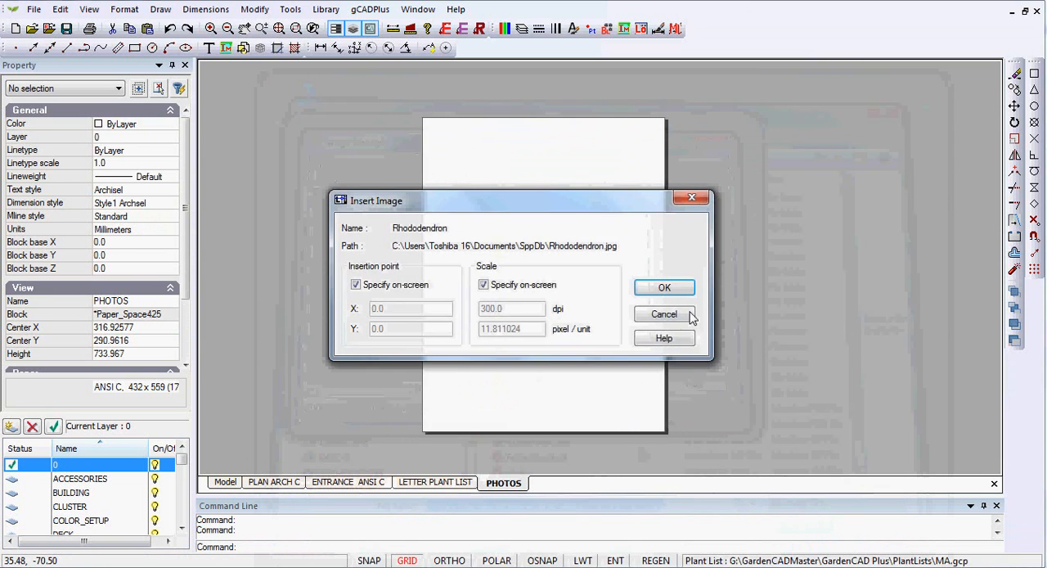
click(664, 288)
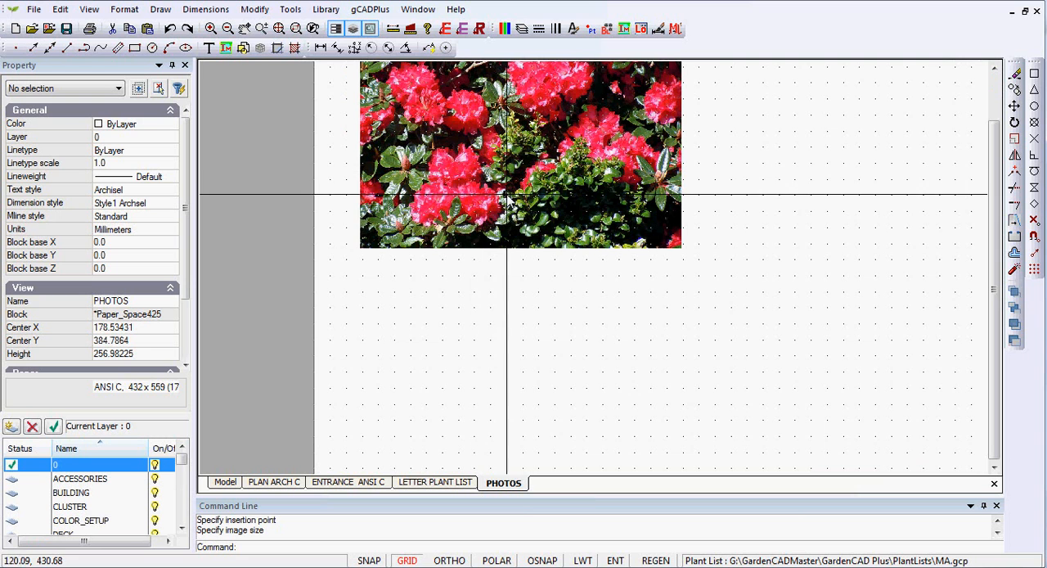
click(508, 196)
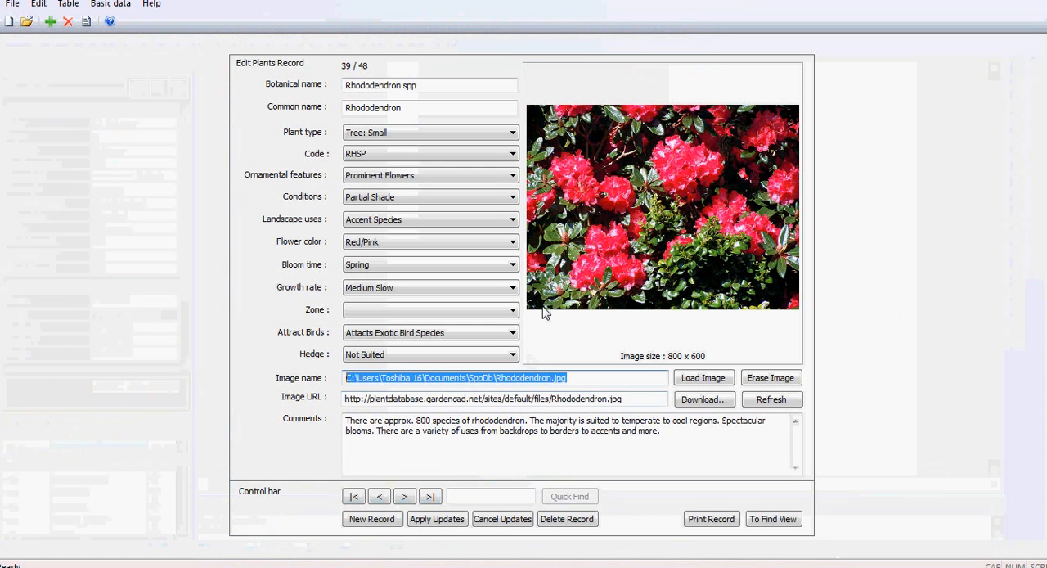
Search by common name 'Flag', view the Flag Iris record and photo, then return to the PHOTOS sheet.
click(772, 517)
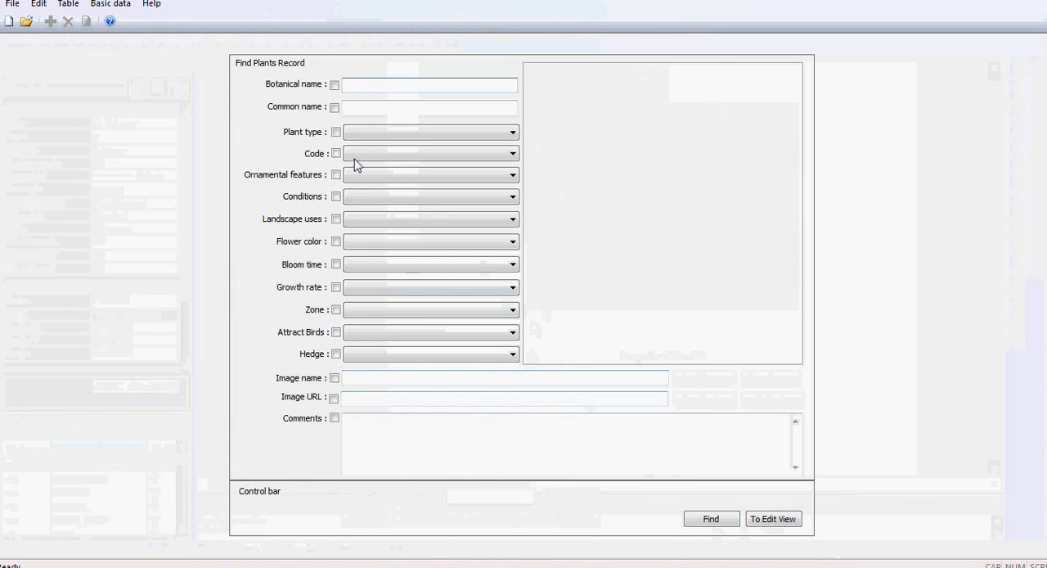
click(334, 108)
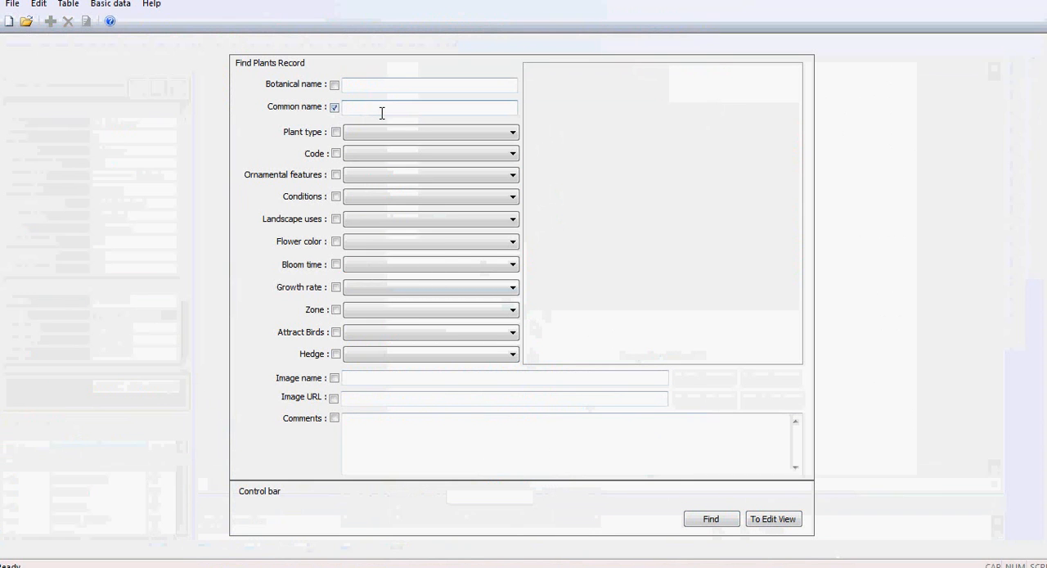
text(Fla)
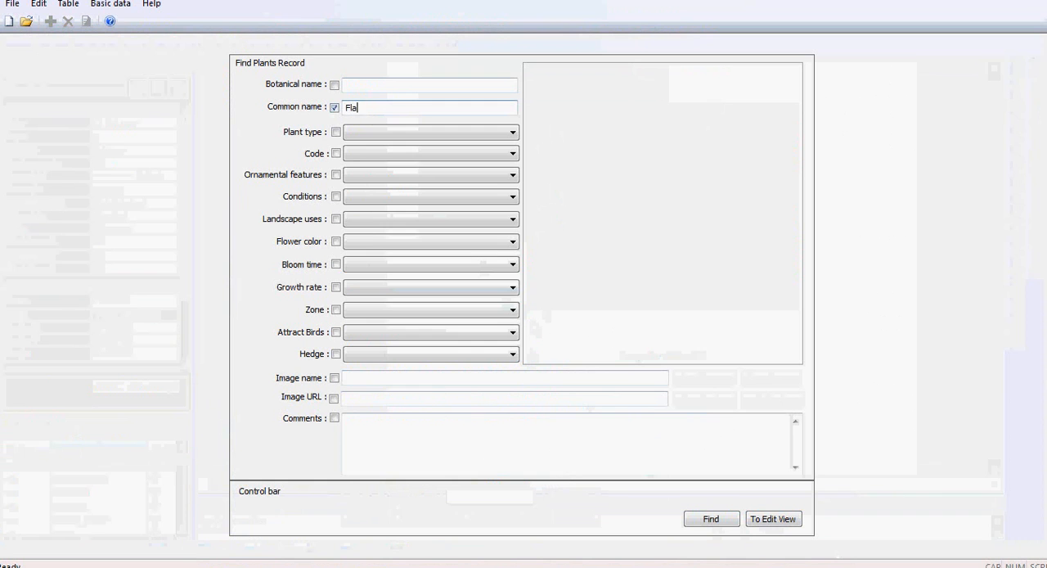
text(g)
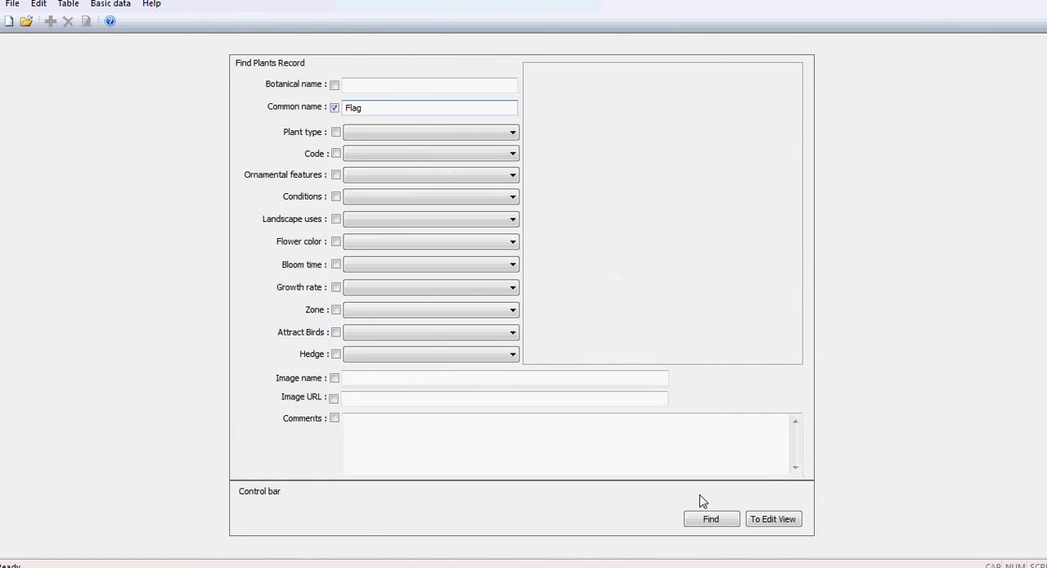
click(710, 517)
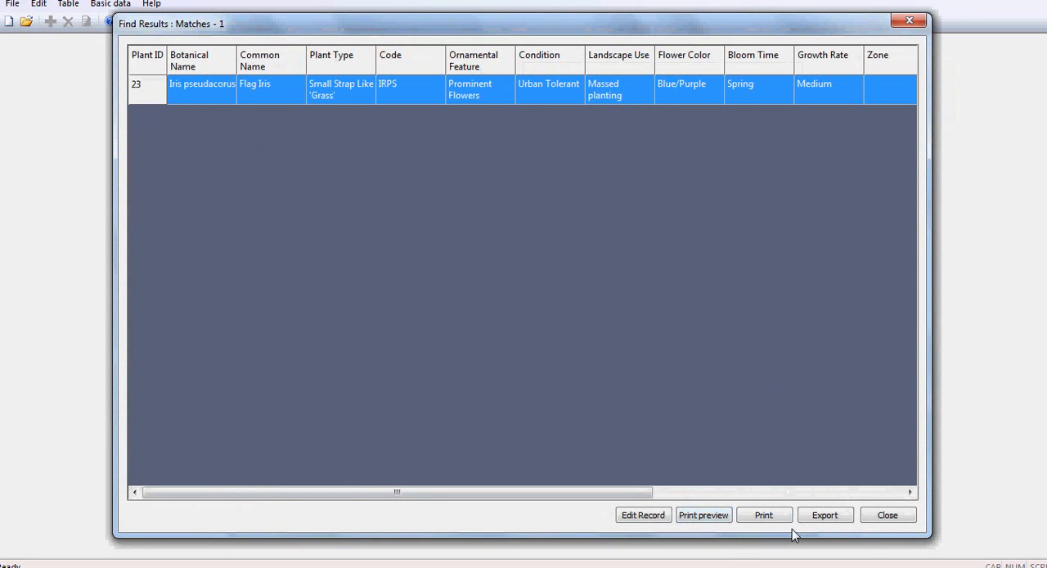
click(643, 513)
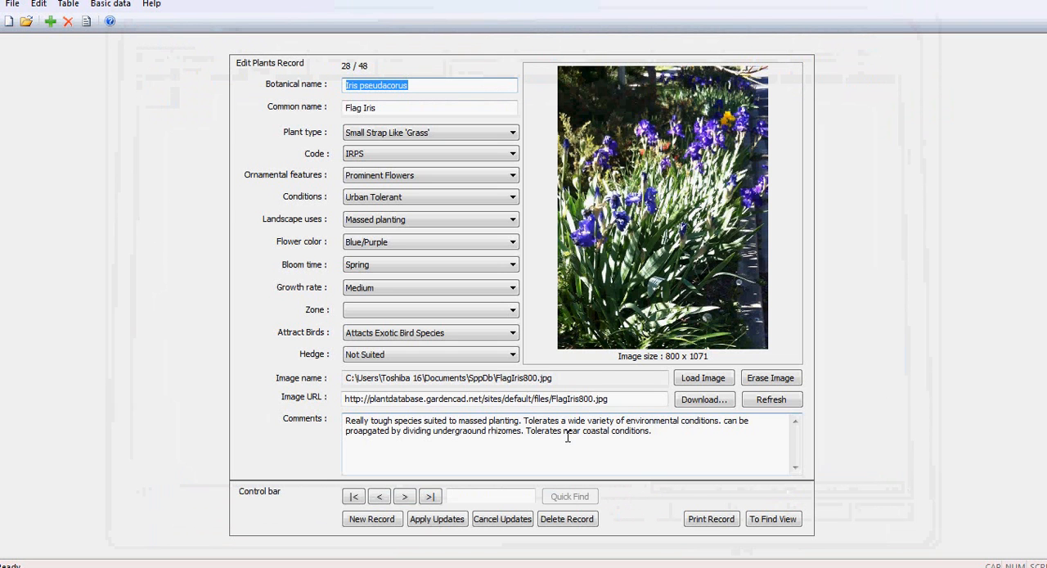
click(504, 376)
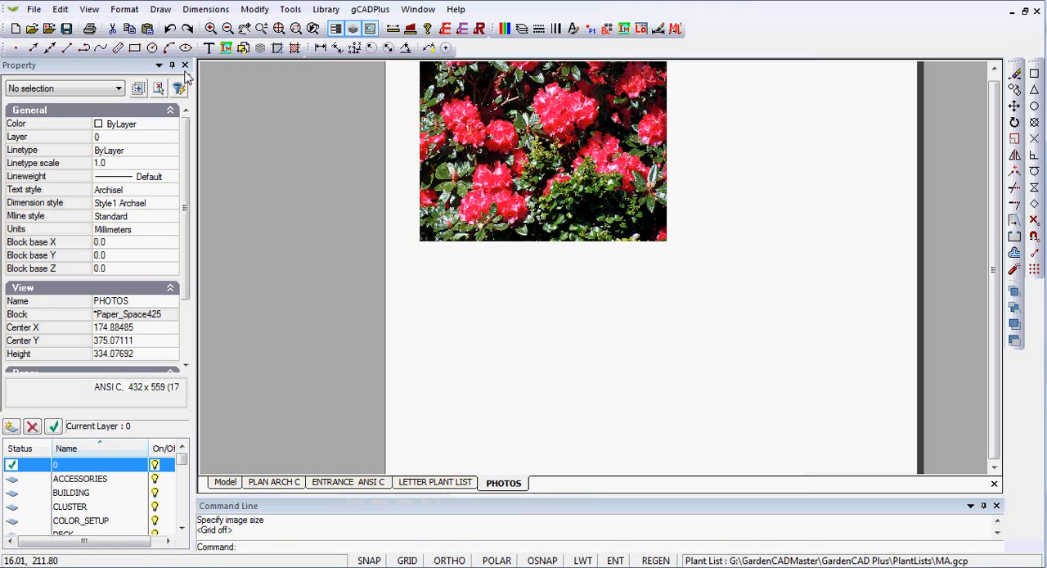
Insert FlagIris800.jpg as a raster image, positioned and sized beneath the rhododendron photo.
click(161, 10)
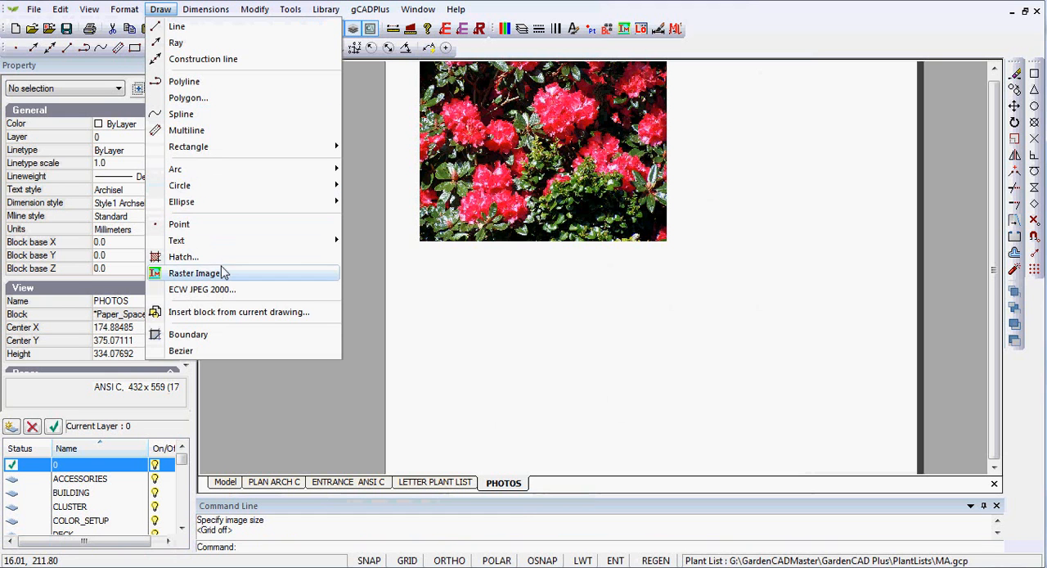
click(194, 271)
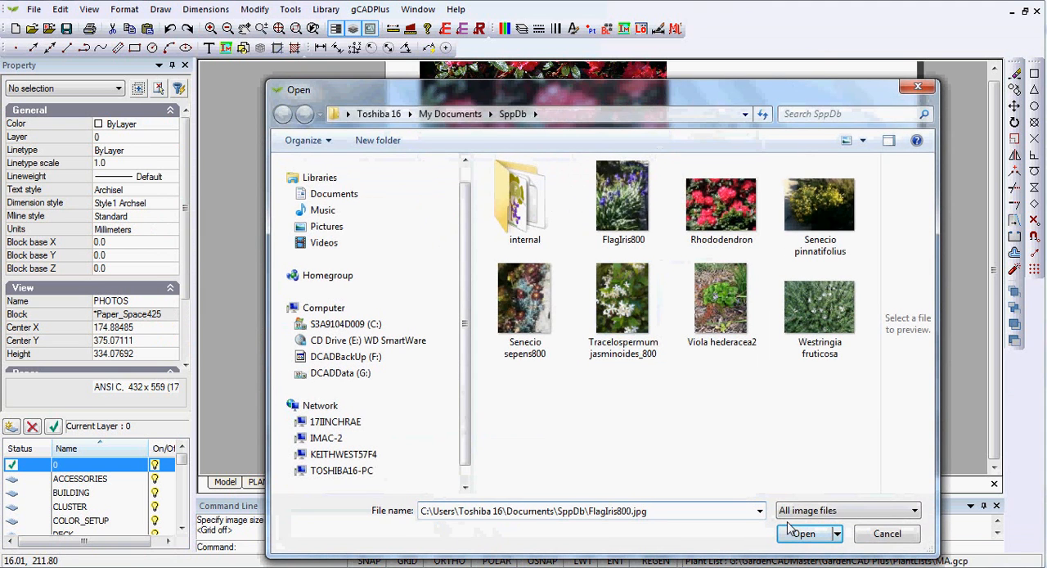
click(801, 533)
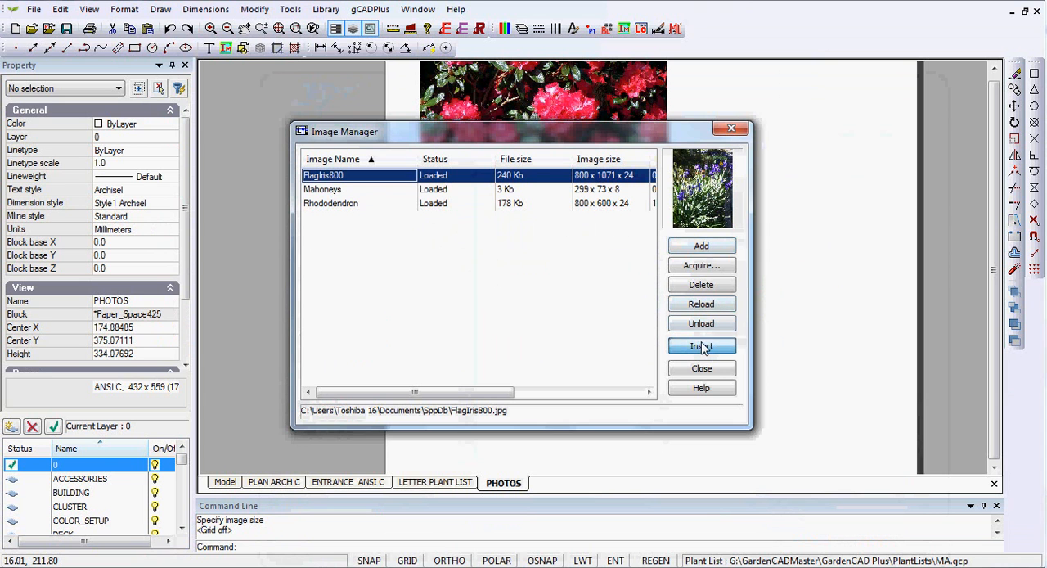
click(700, 345)
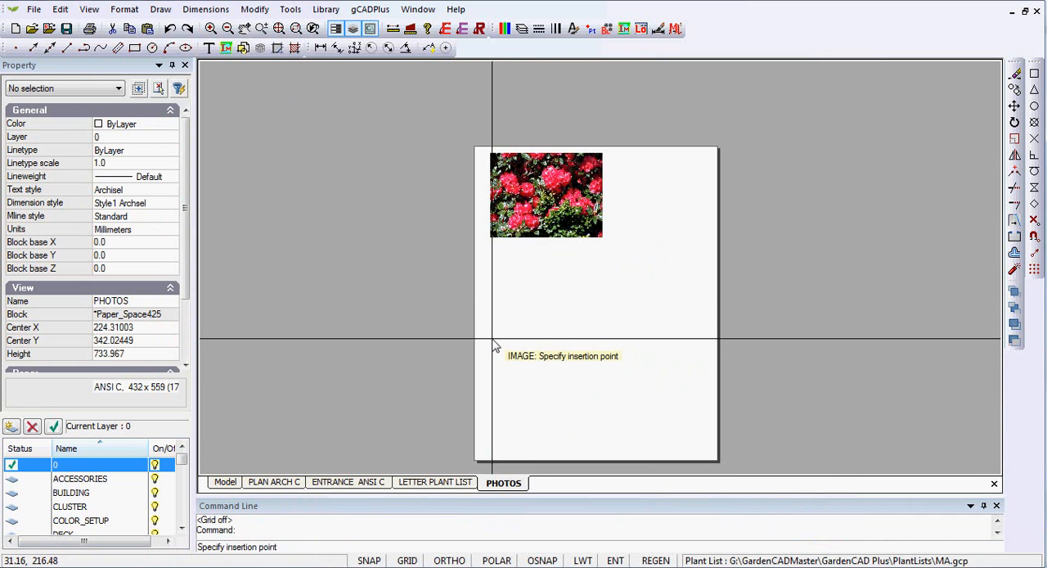
click(494, 344)
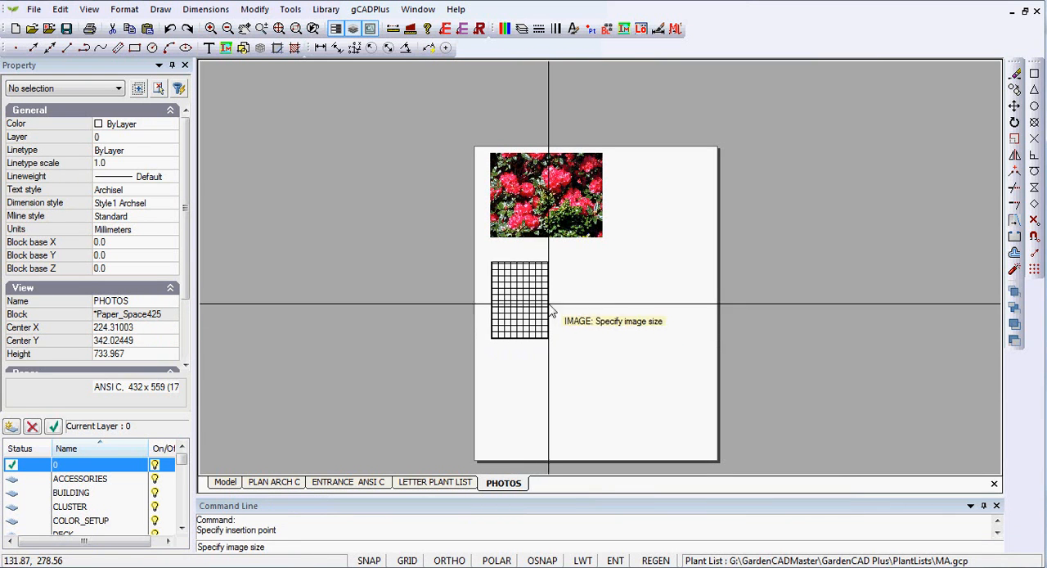
click(591, 300)
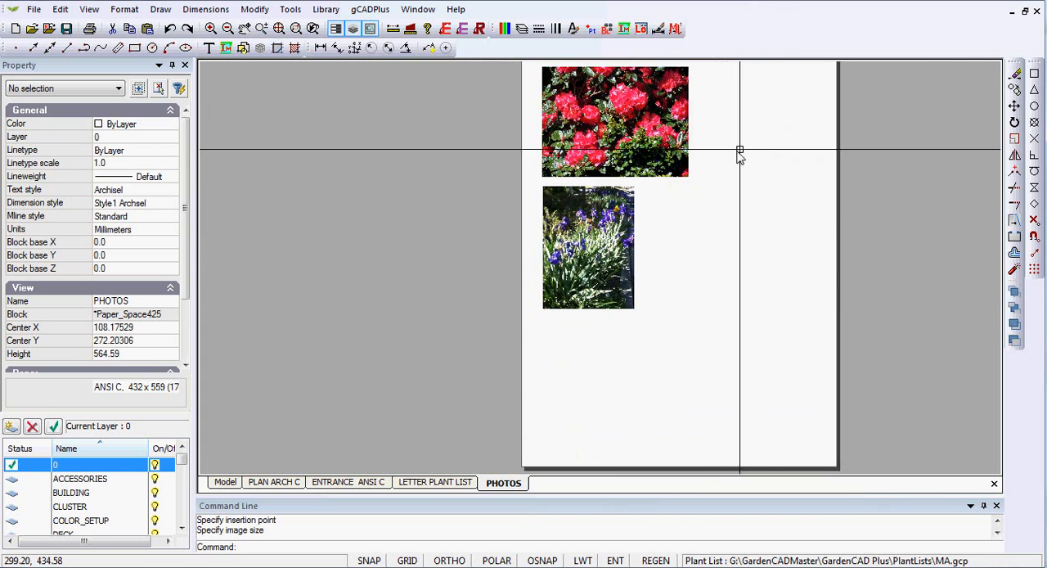
mouse_move(625, 139)
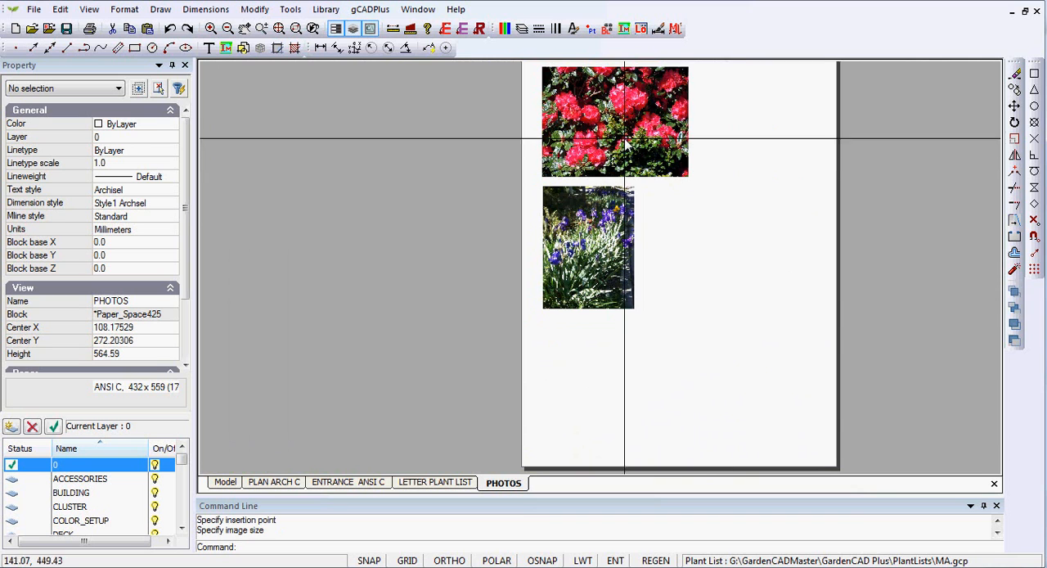
mouse_move(759, 131)
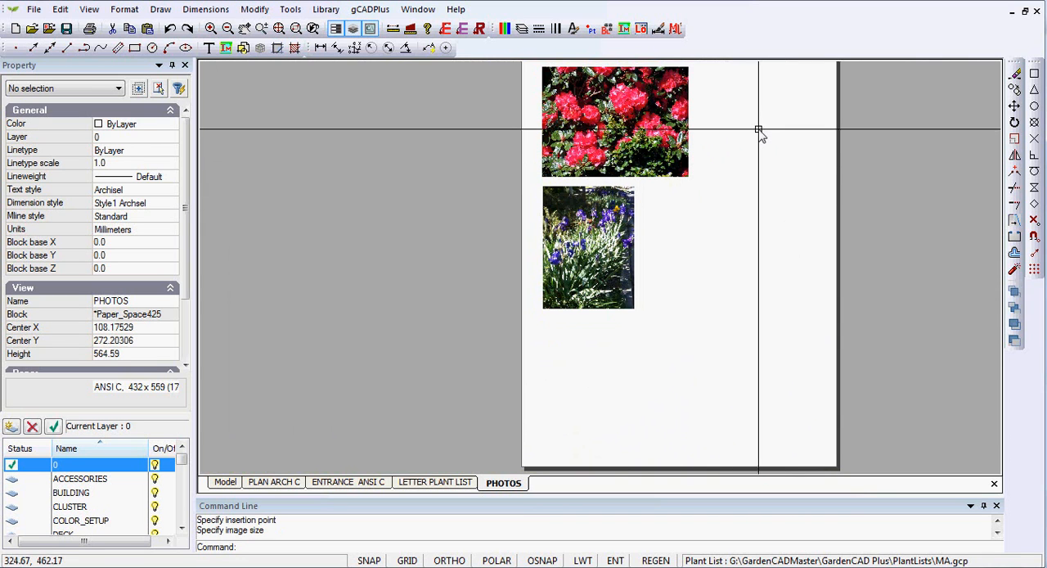
mouse_move(736, 270)
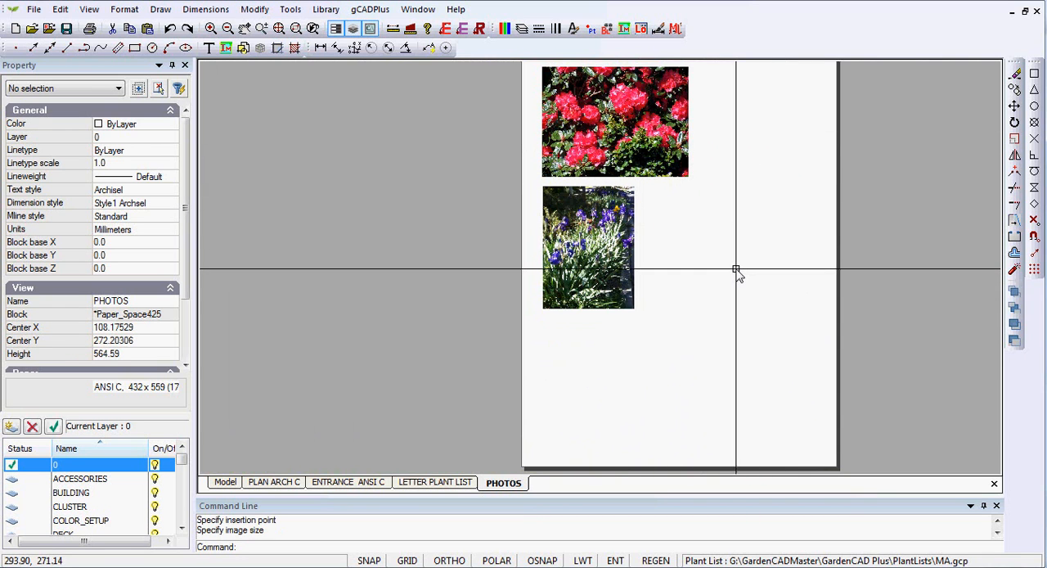
mouse_move(466, 329)
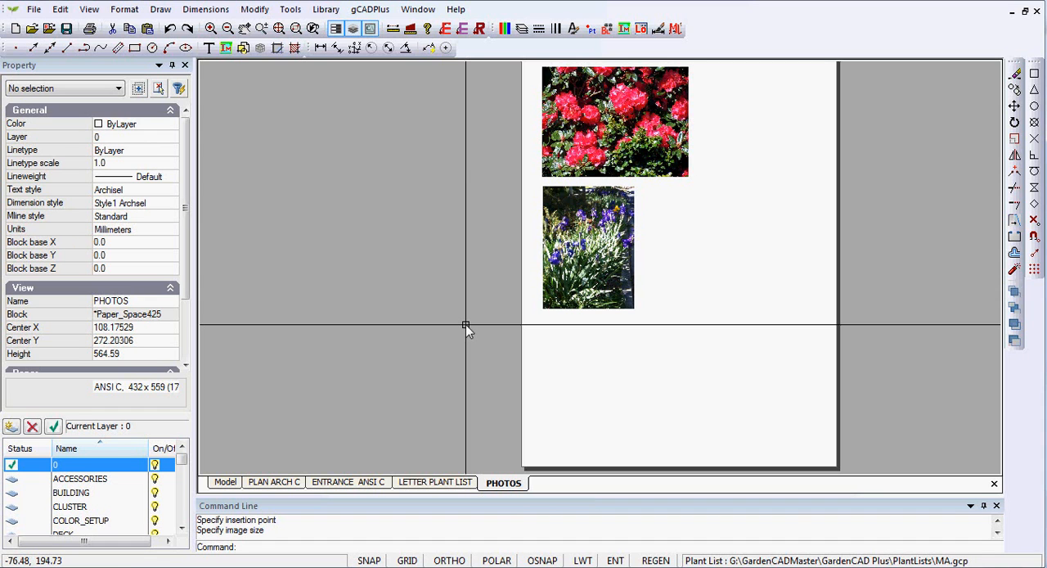
mouse_move(382, 351)
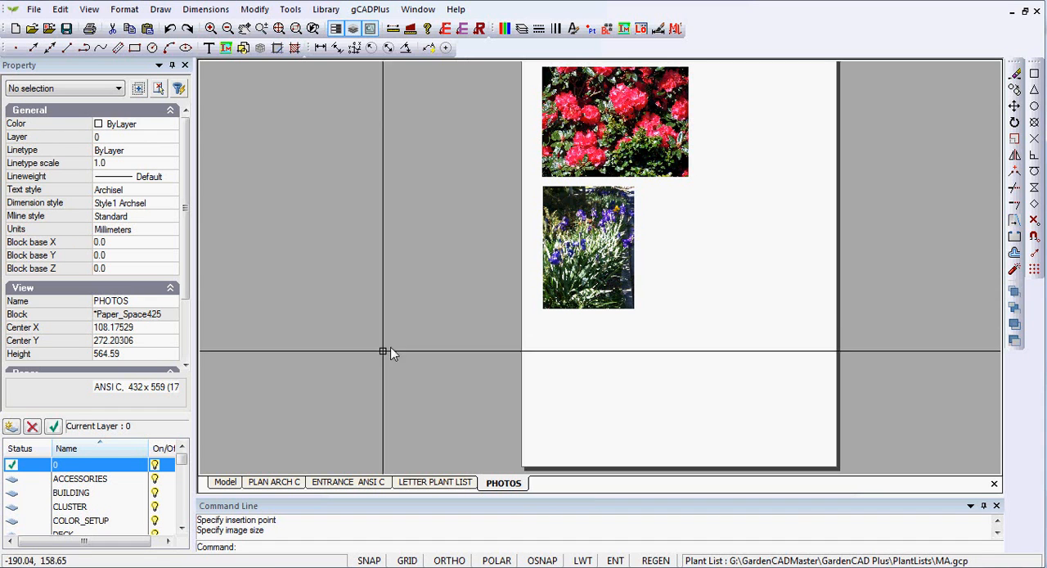
Copy the Mahoney's logo and title block from PLAN ARCH C and paste it at the bottom of PHOTOS.
click(275, 481)
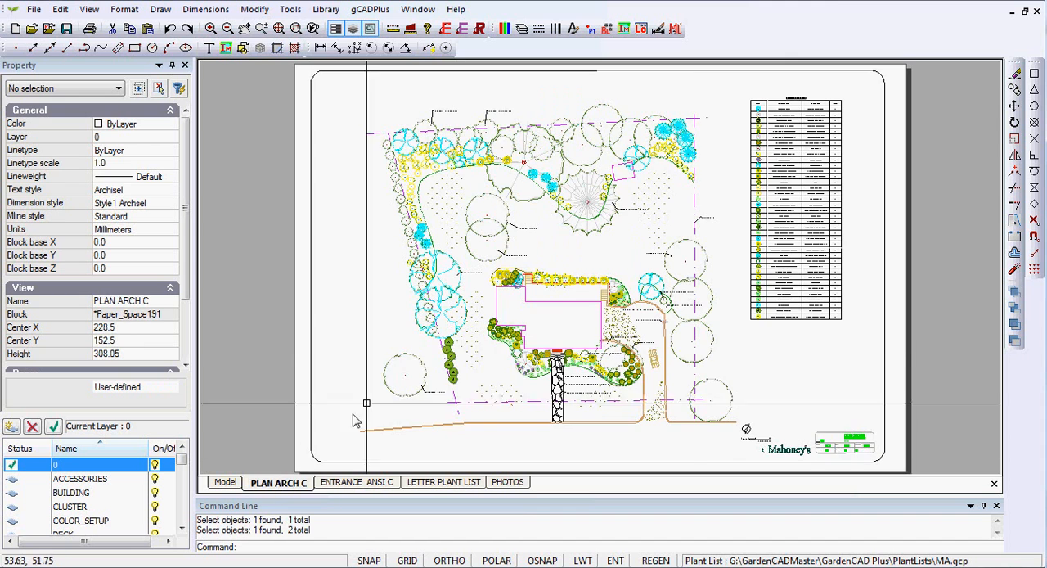
click(842, 441)
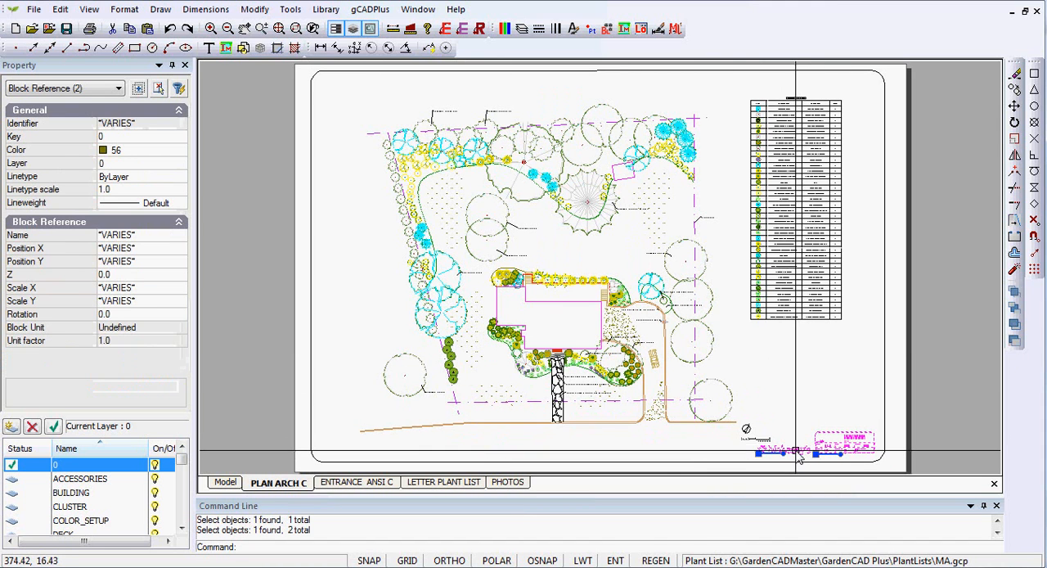
mouse_move(788, 409)
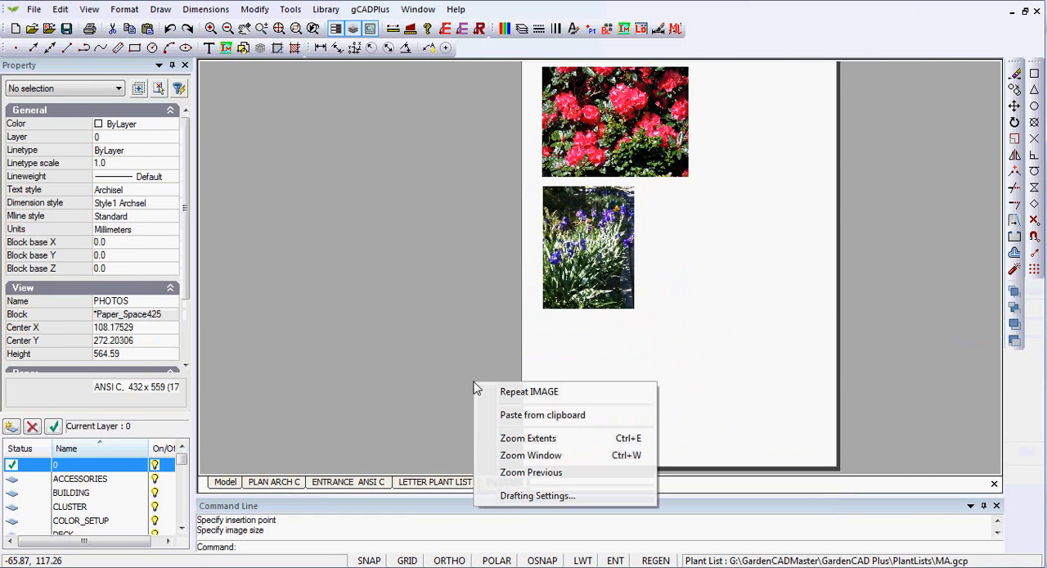
click(543, 416)
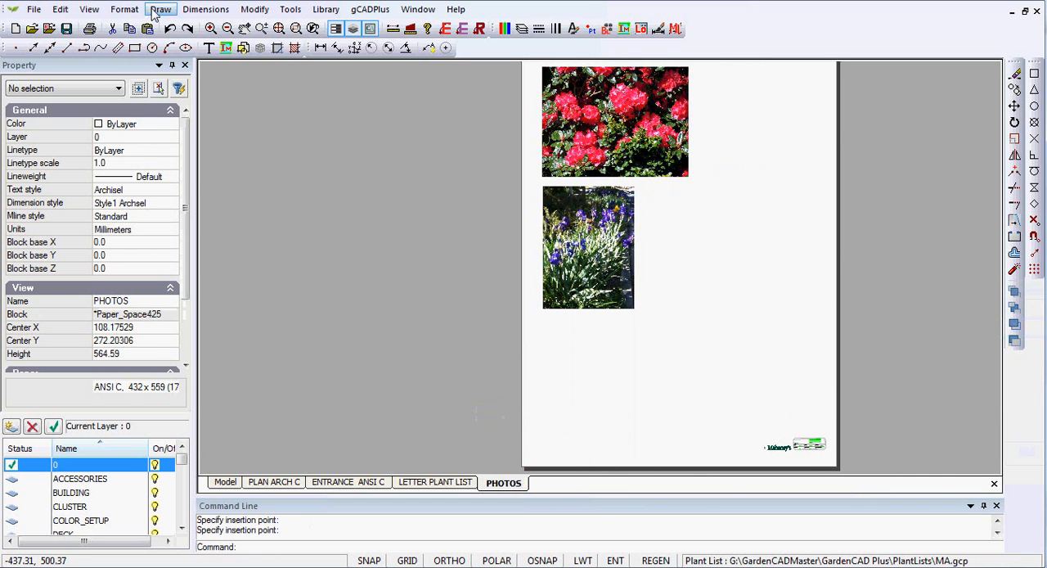
Draw a two-point border rectangle around the sheet and set its corner radius to 10.
click(161, 9)
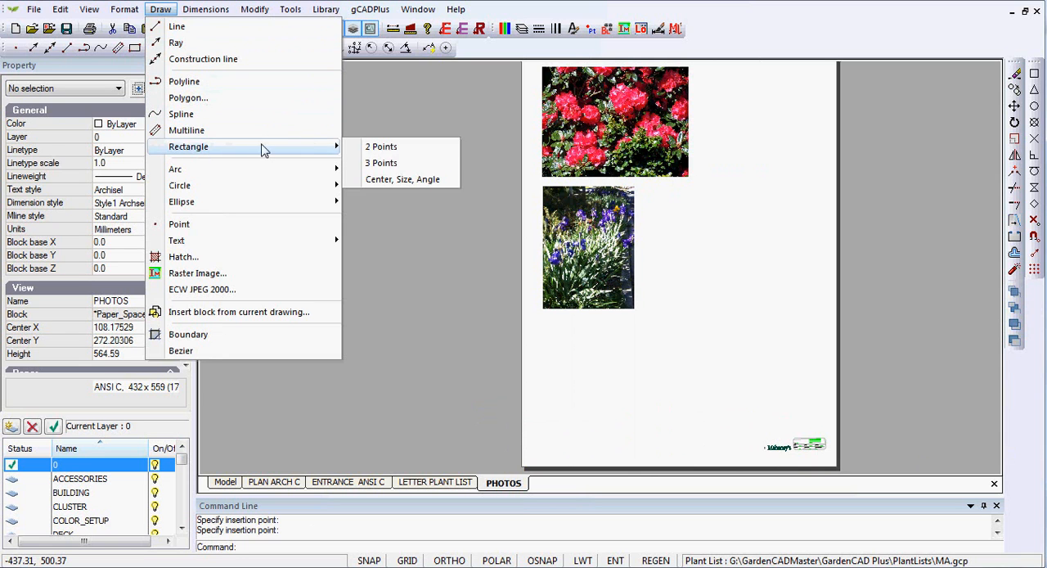
click(380, 145)
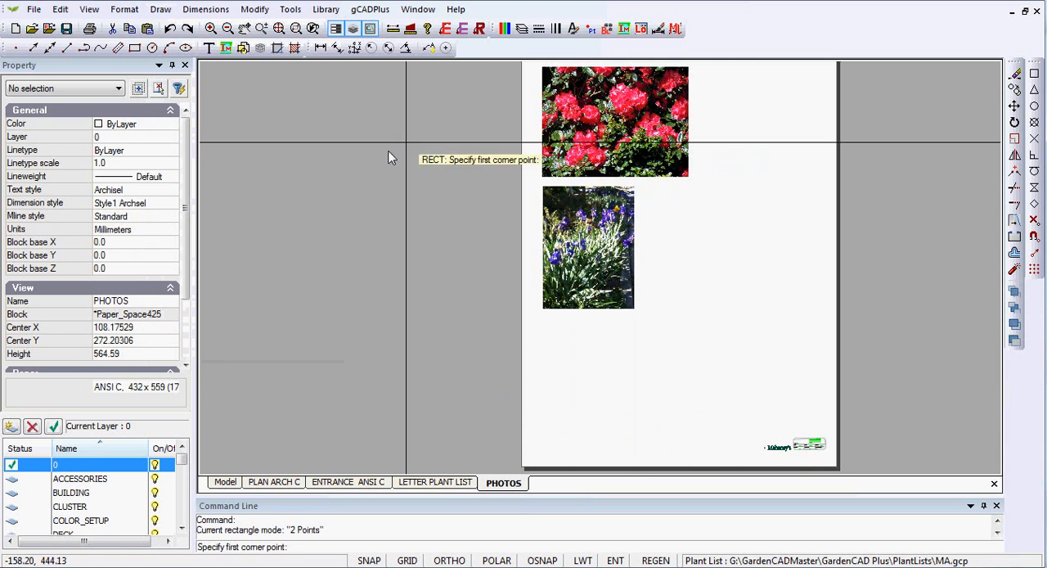
click(548, 74)
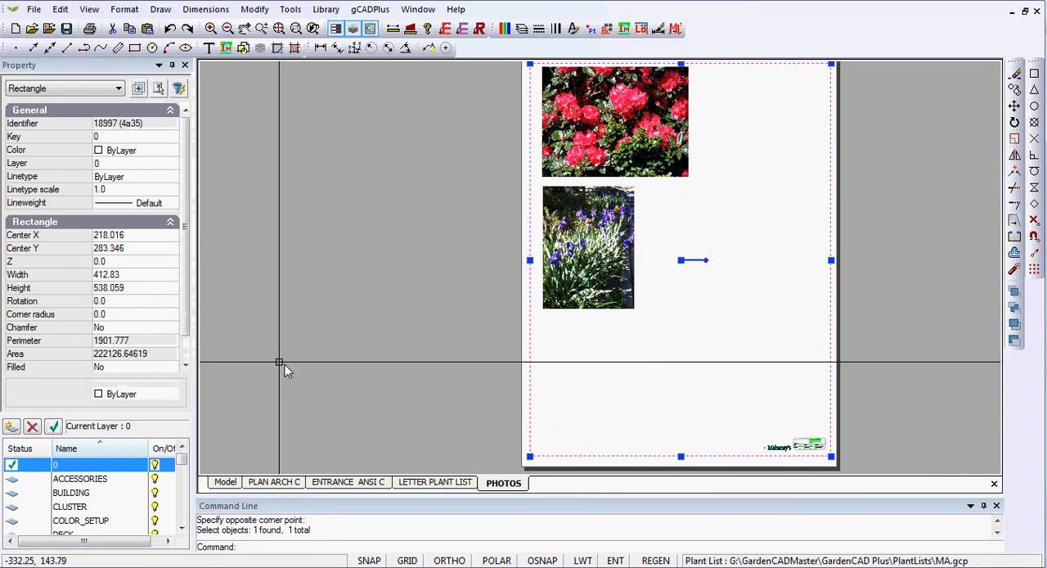
click(134, 314)
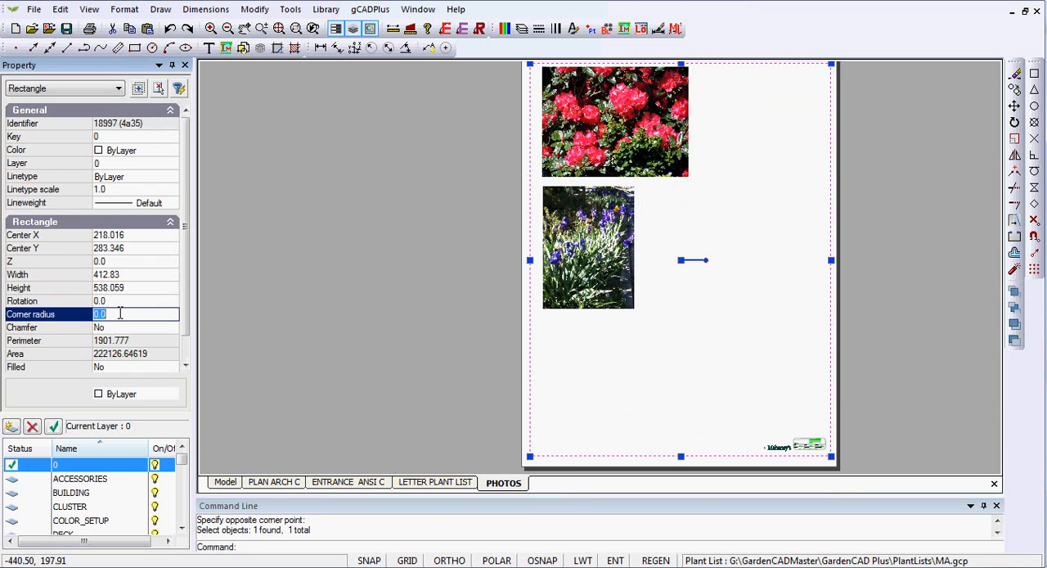
text(10)
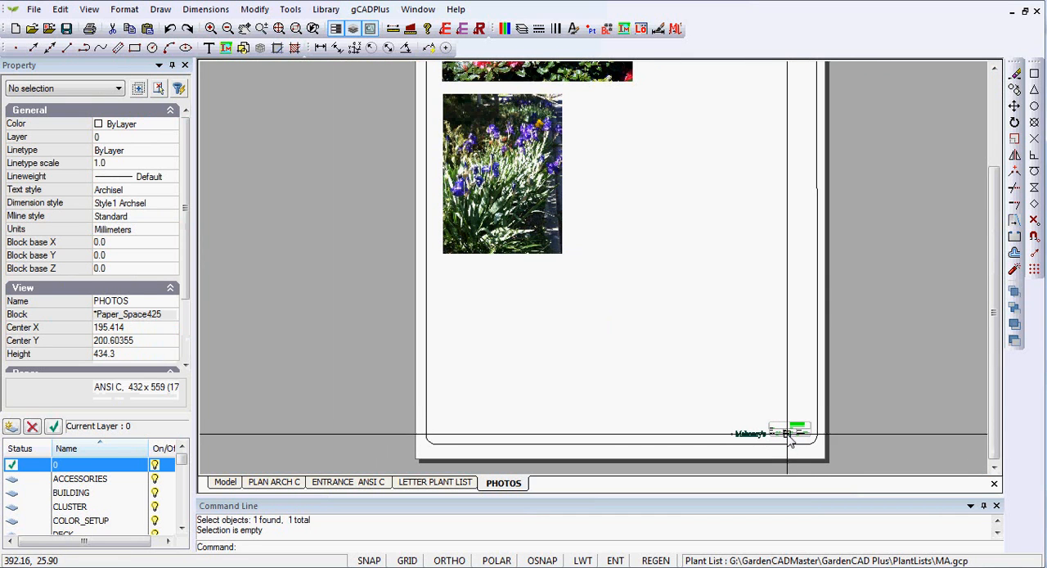
mouse_move(783, 432)
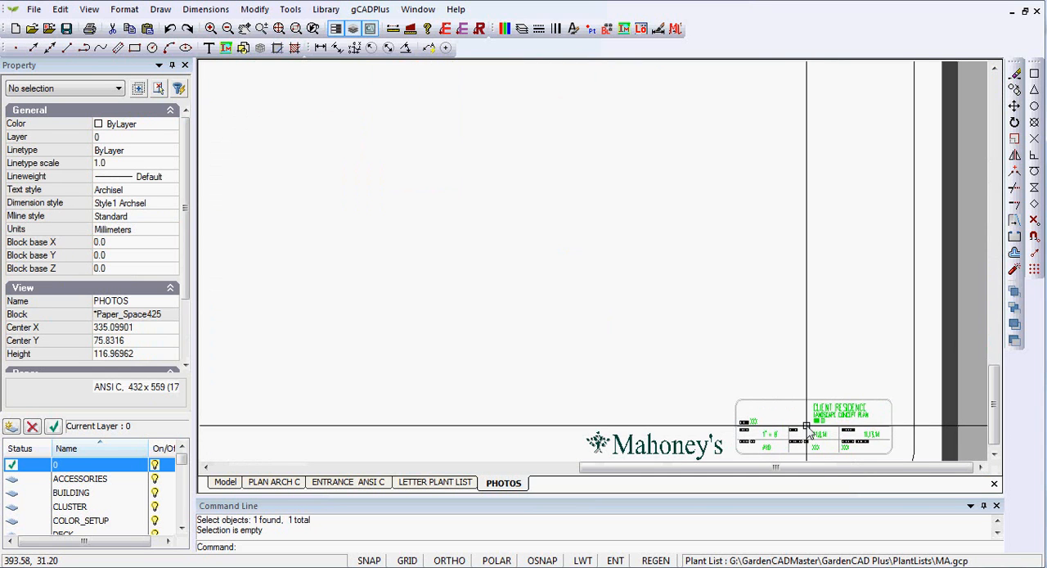
Bring up the context menu with Edit Block on the Mahoney's title block.
right_click(813, 425)
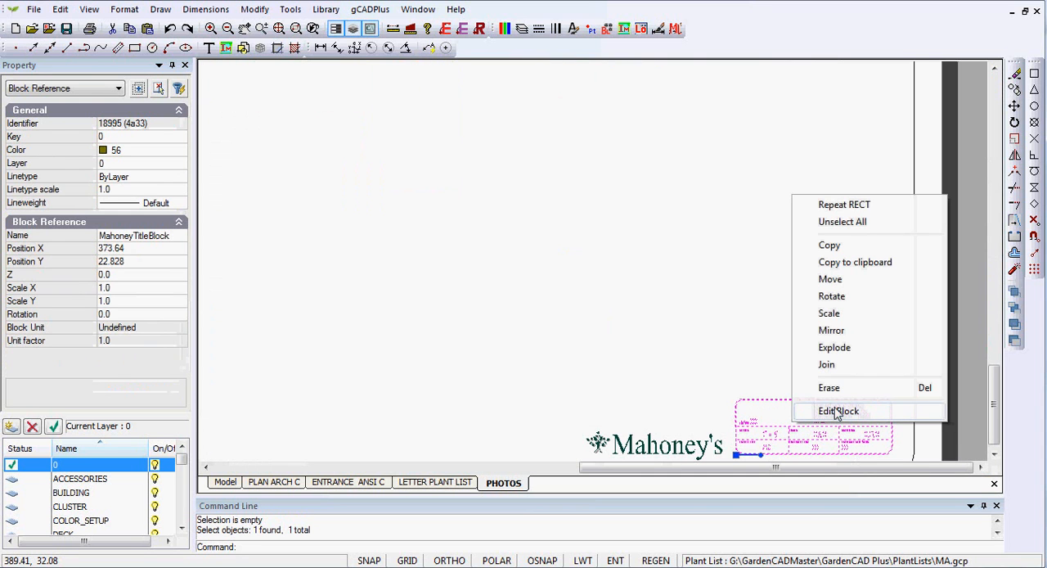